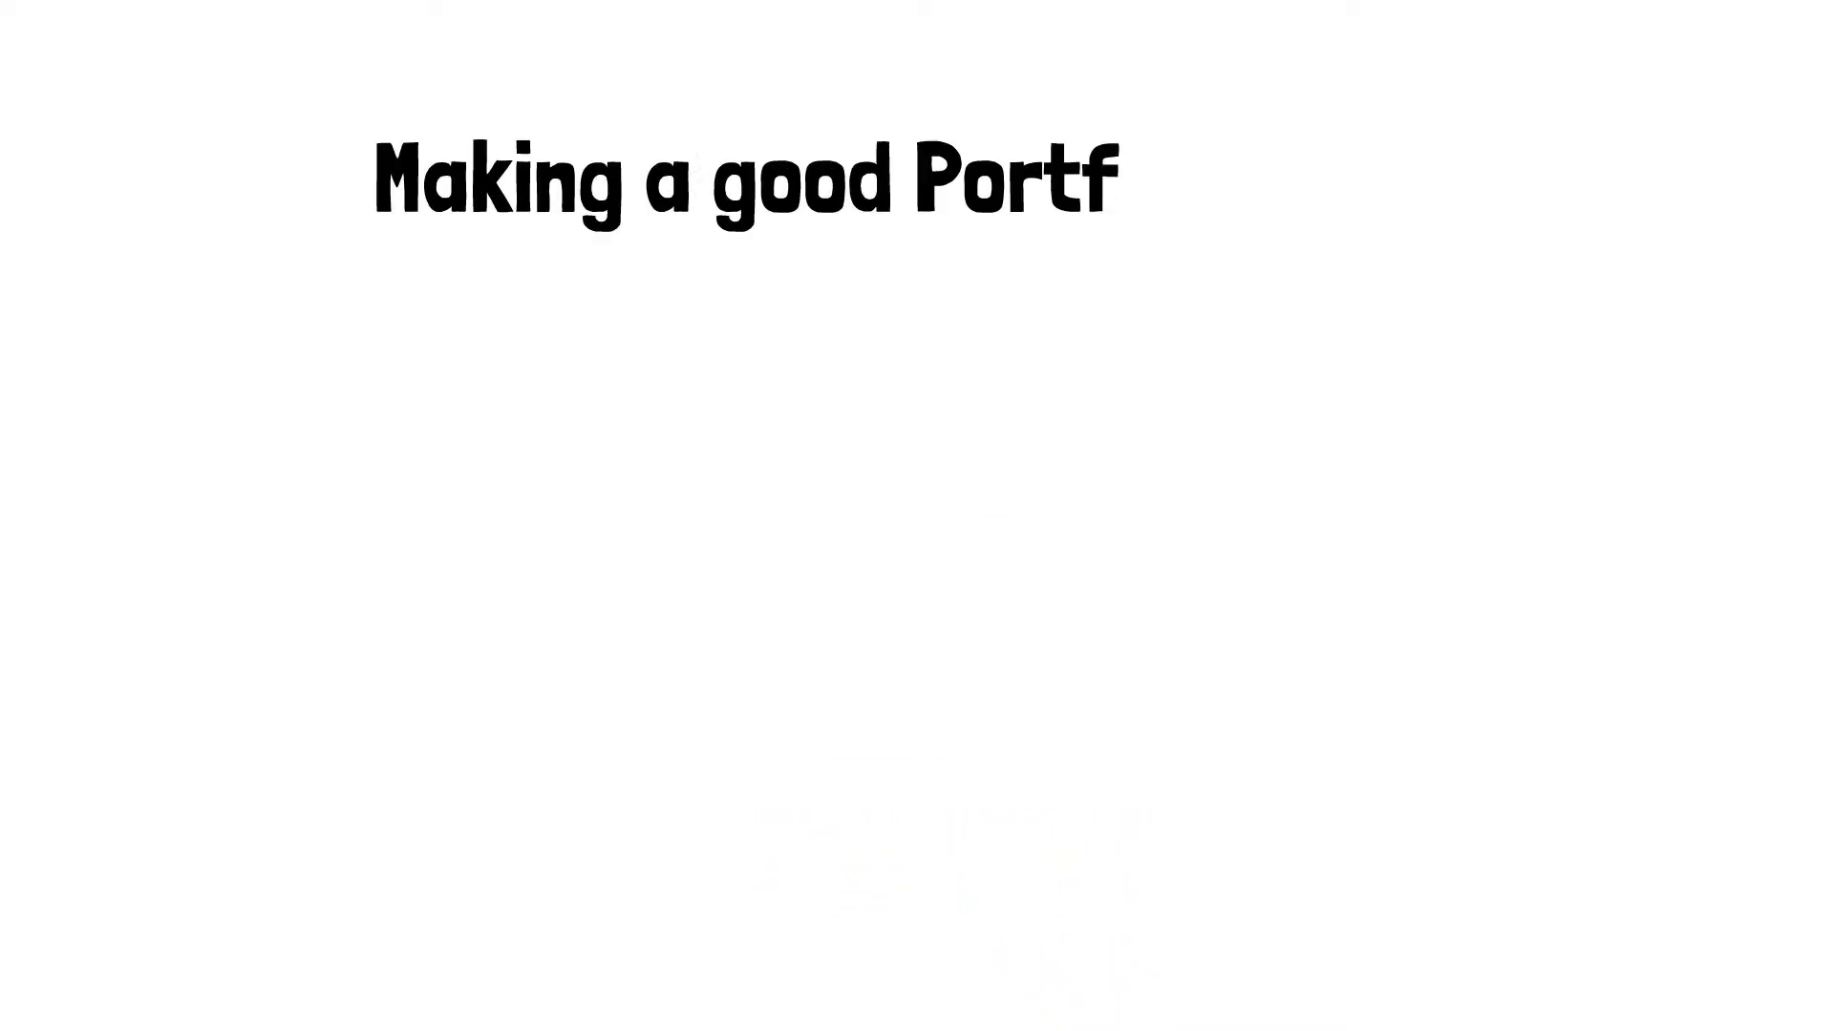
text(olio Piece)
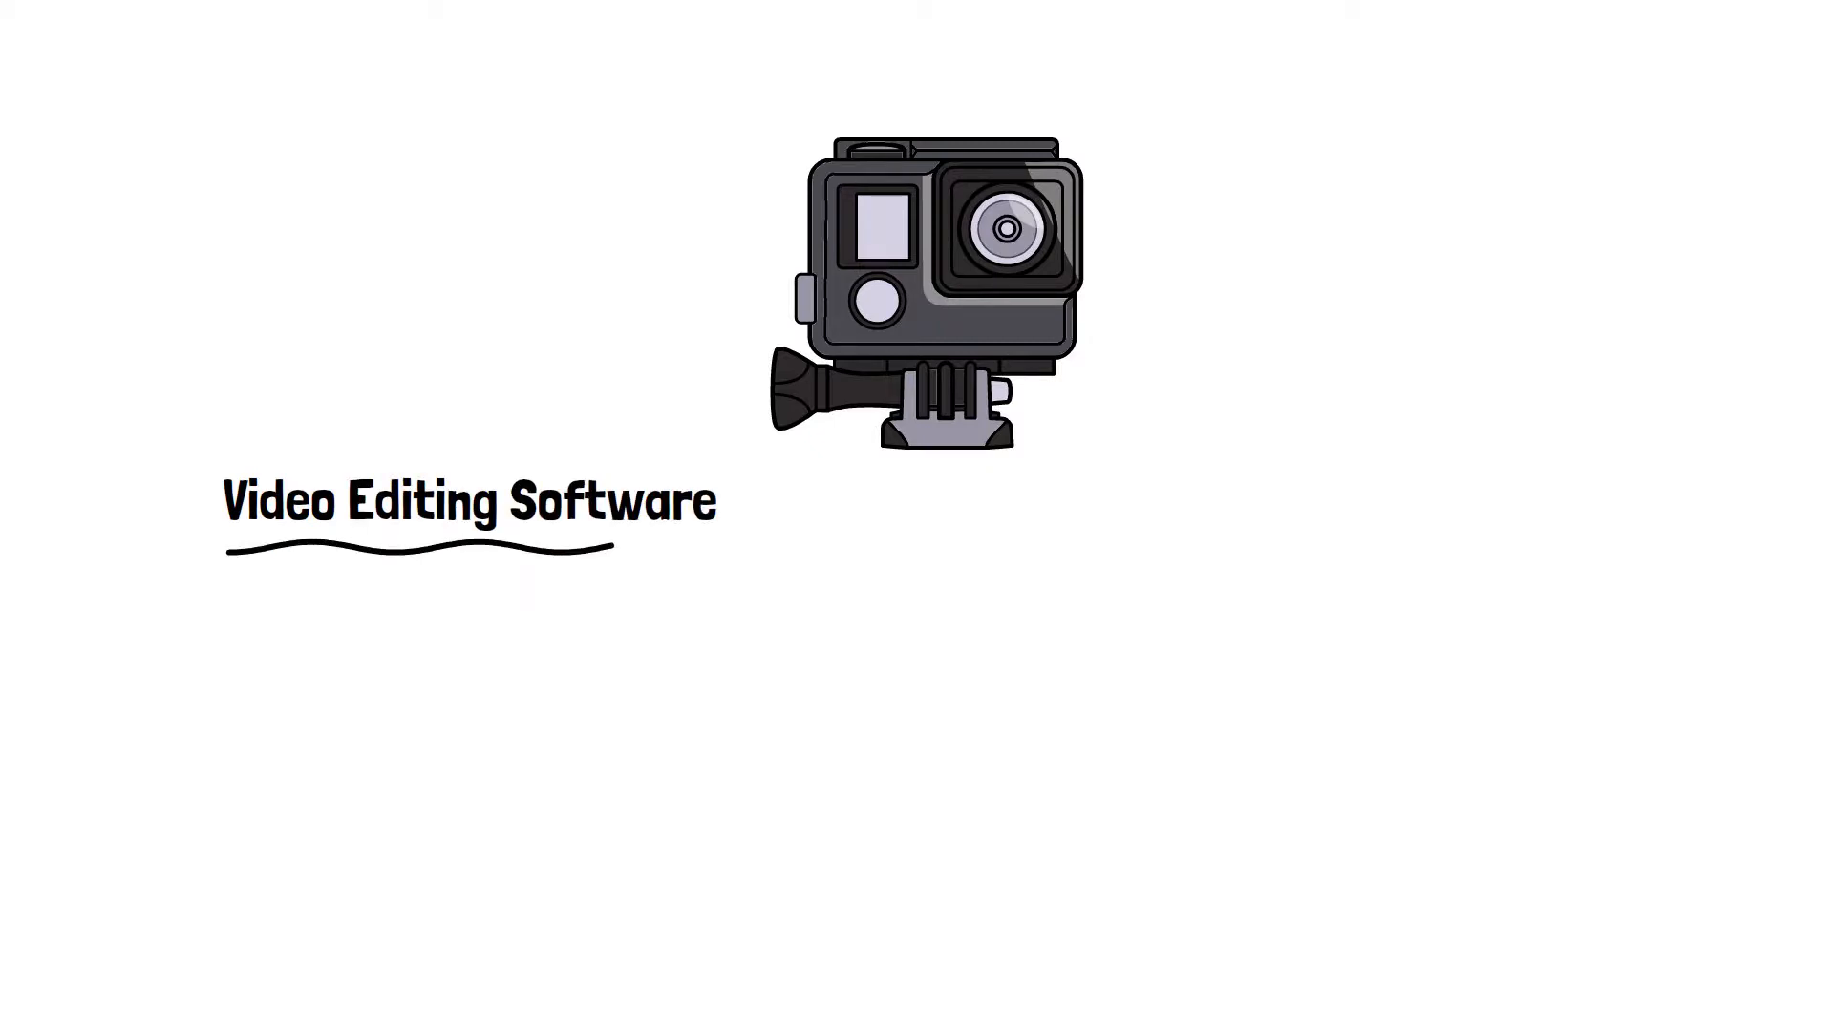
text(DaVinci Resolve)
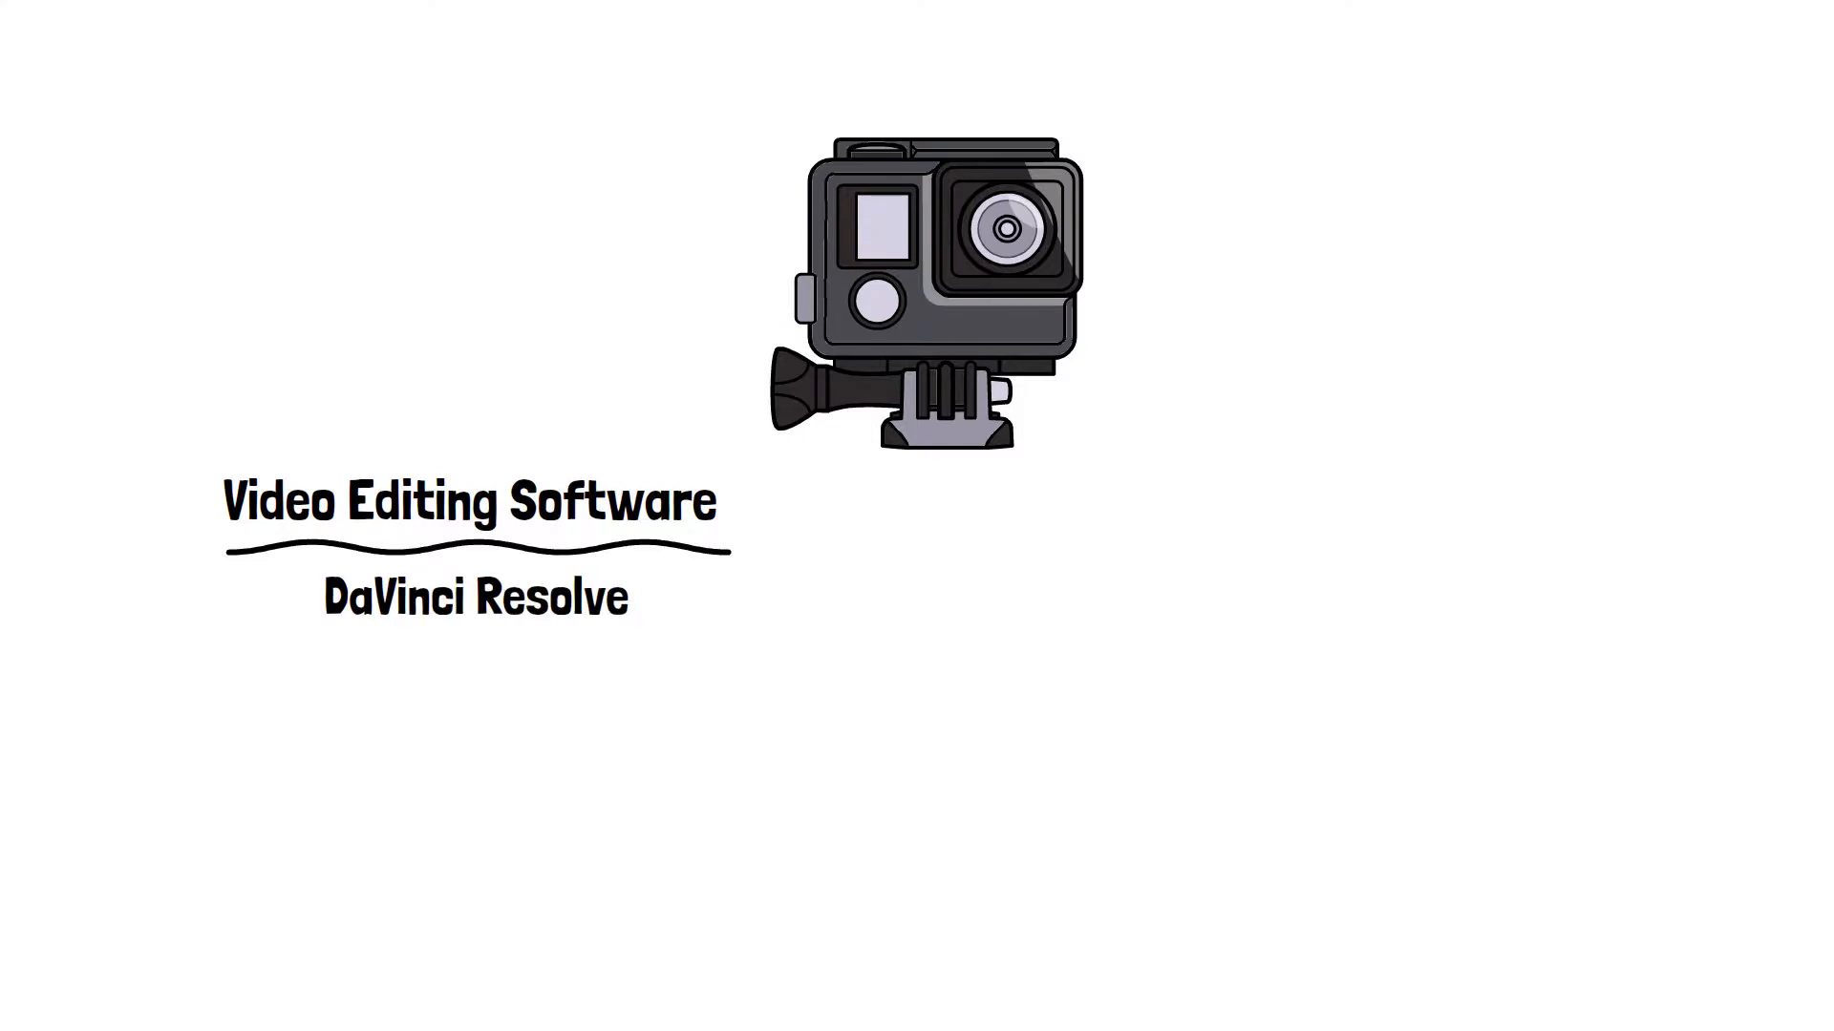
text(Windows Movie Maker)
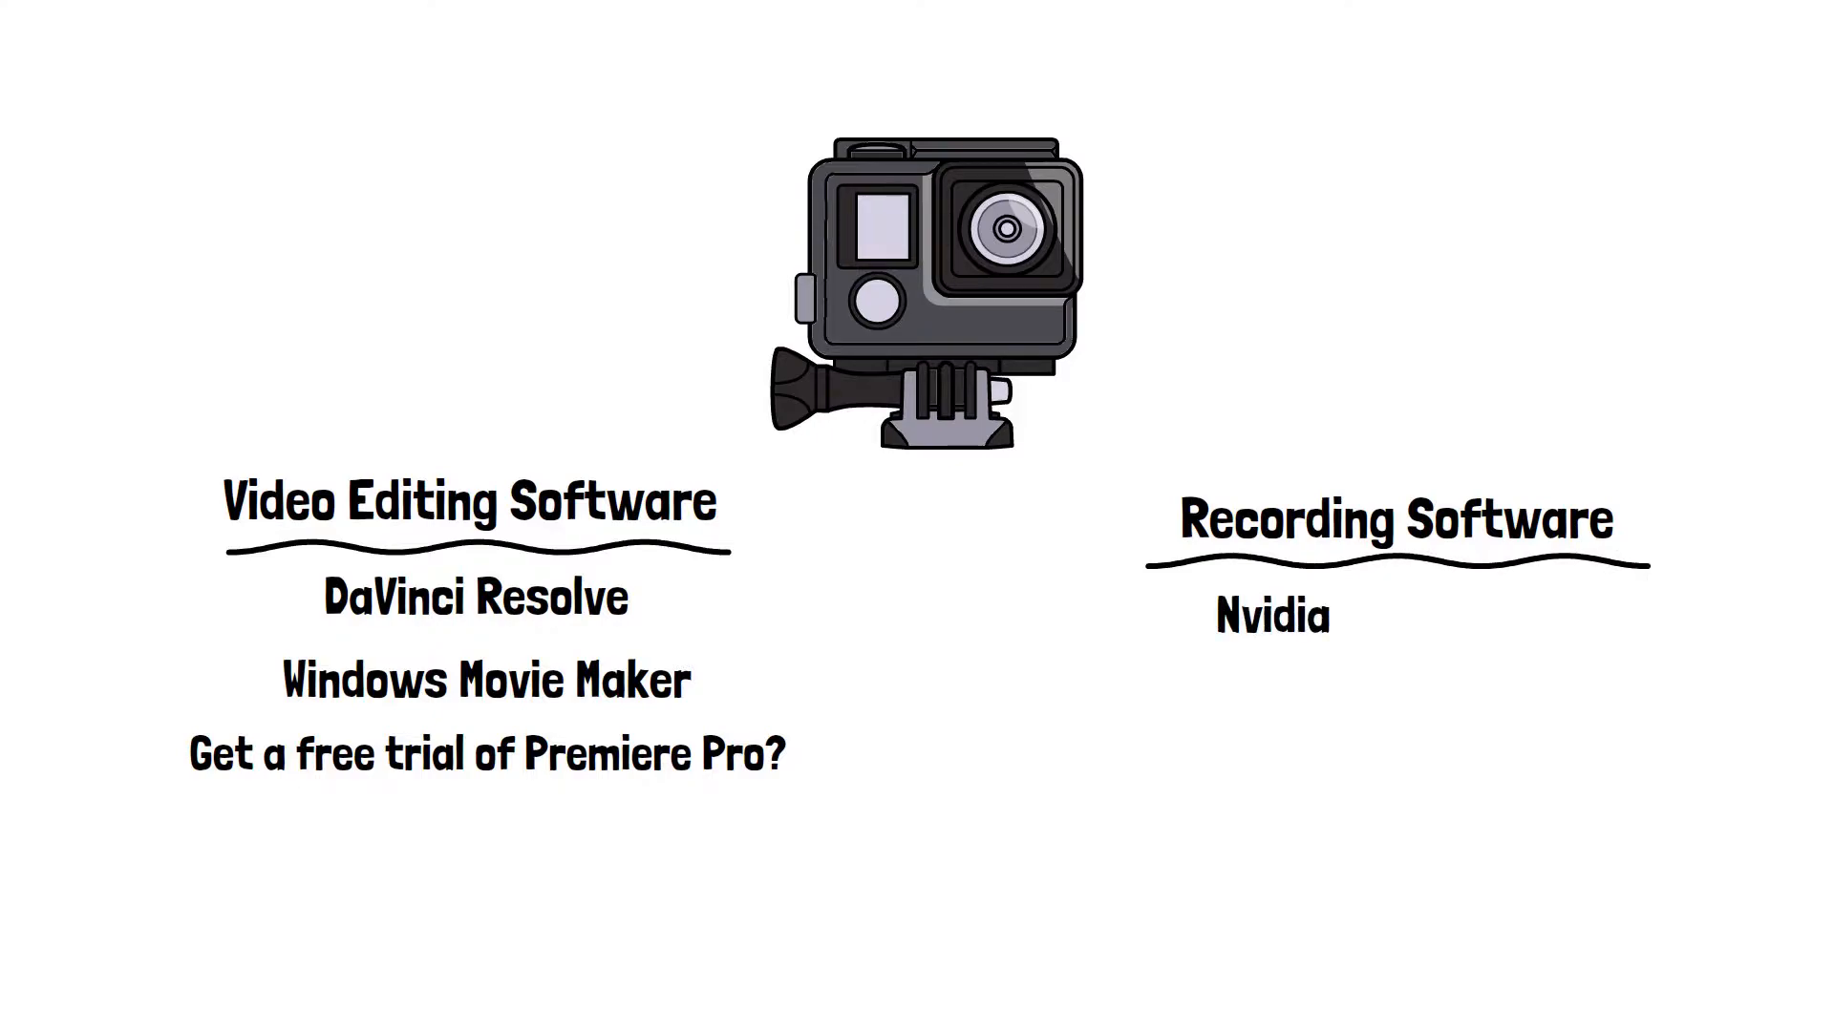
text(Shadowplay)
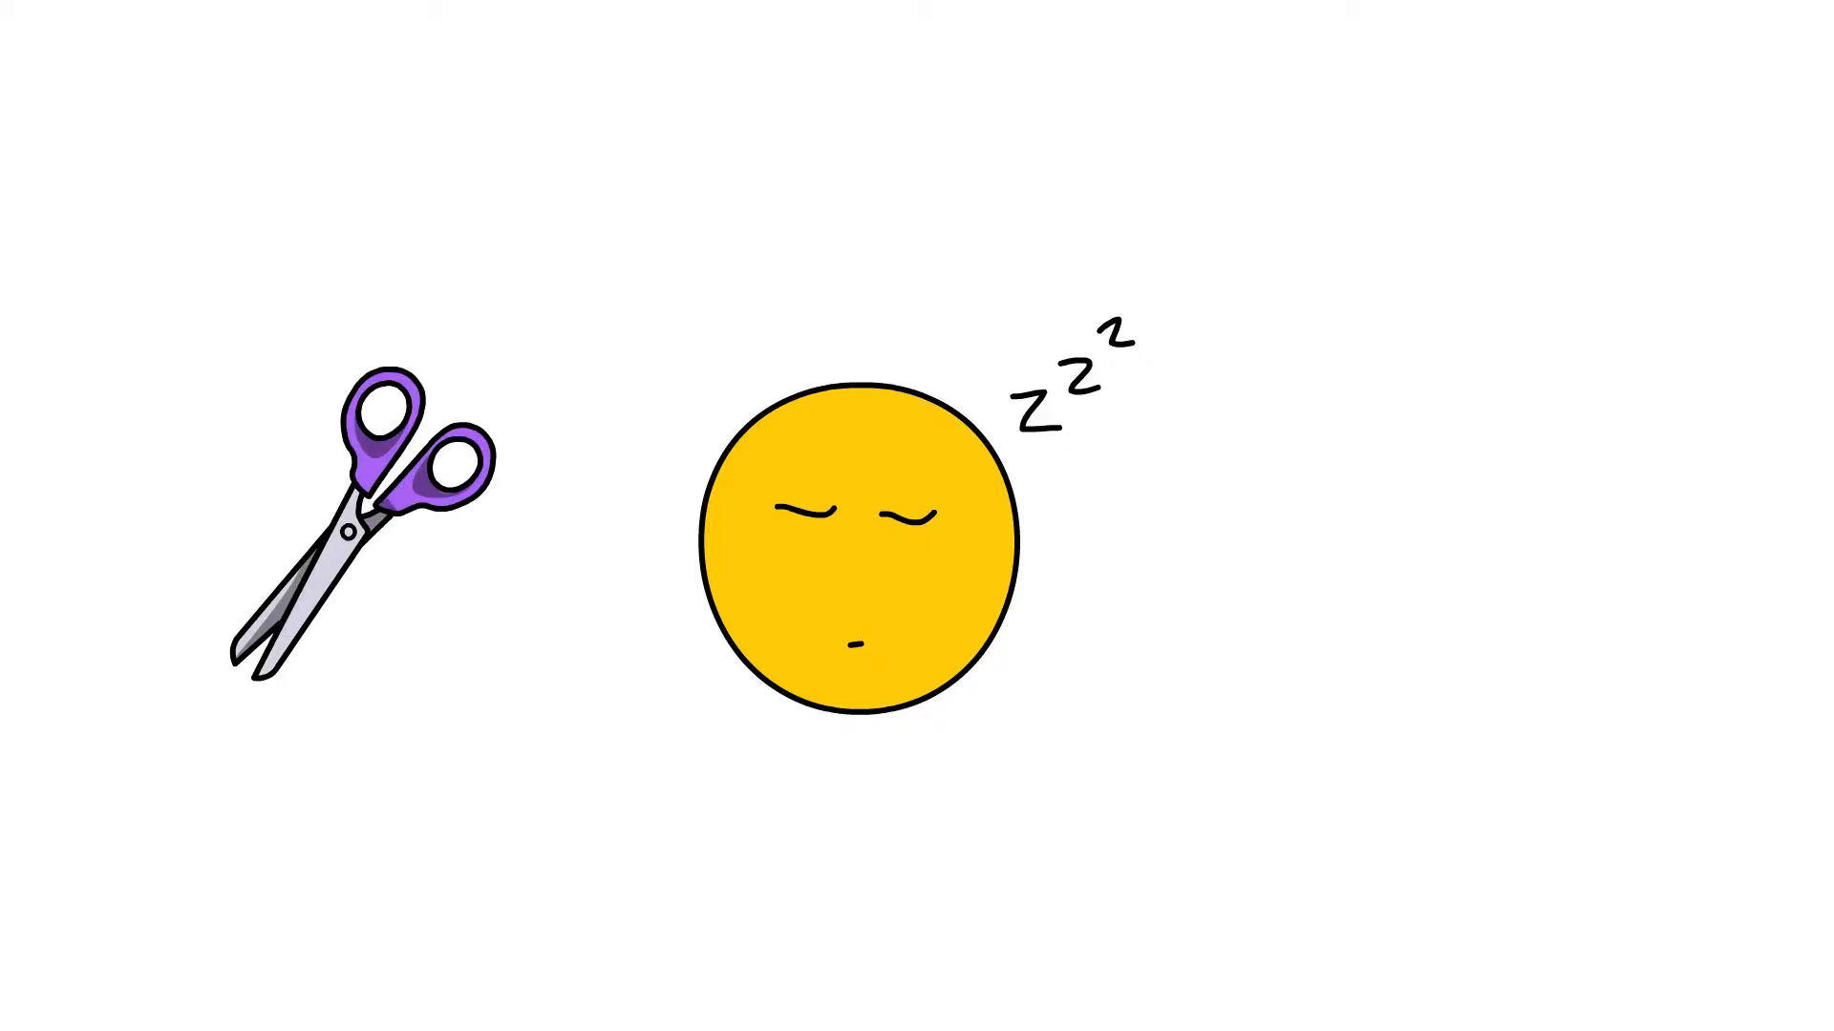
click(936, 859)
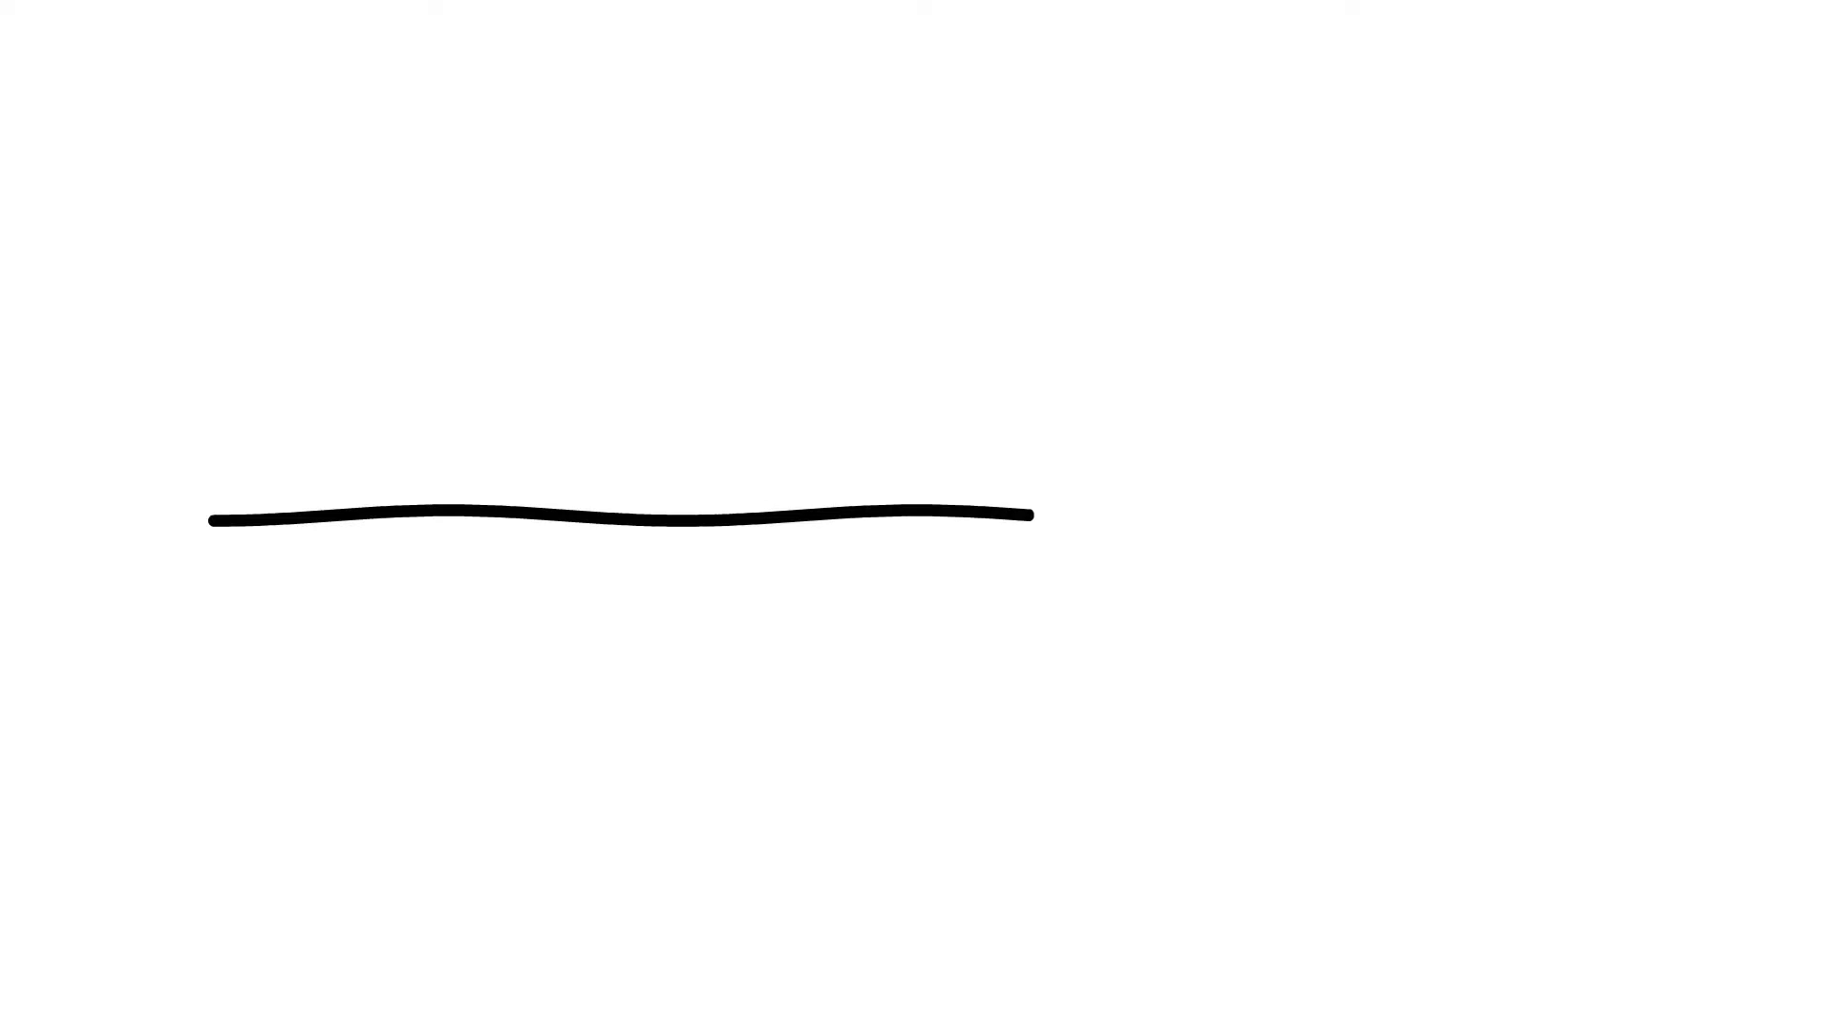
drag(1029, 514, 1625, 520)
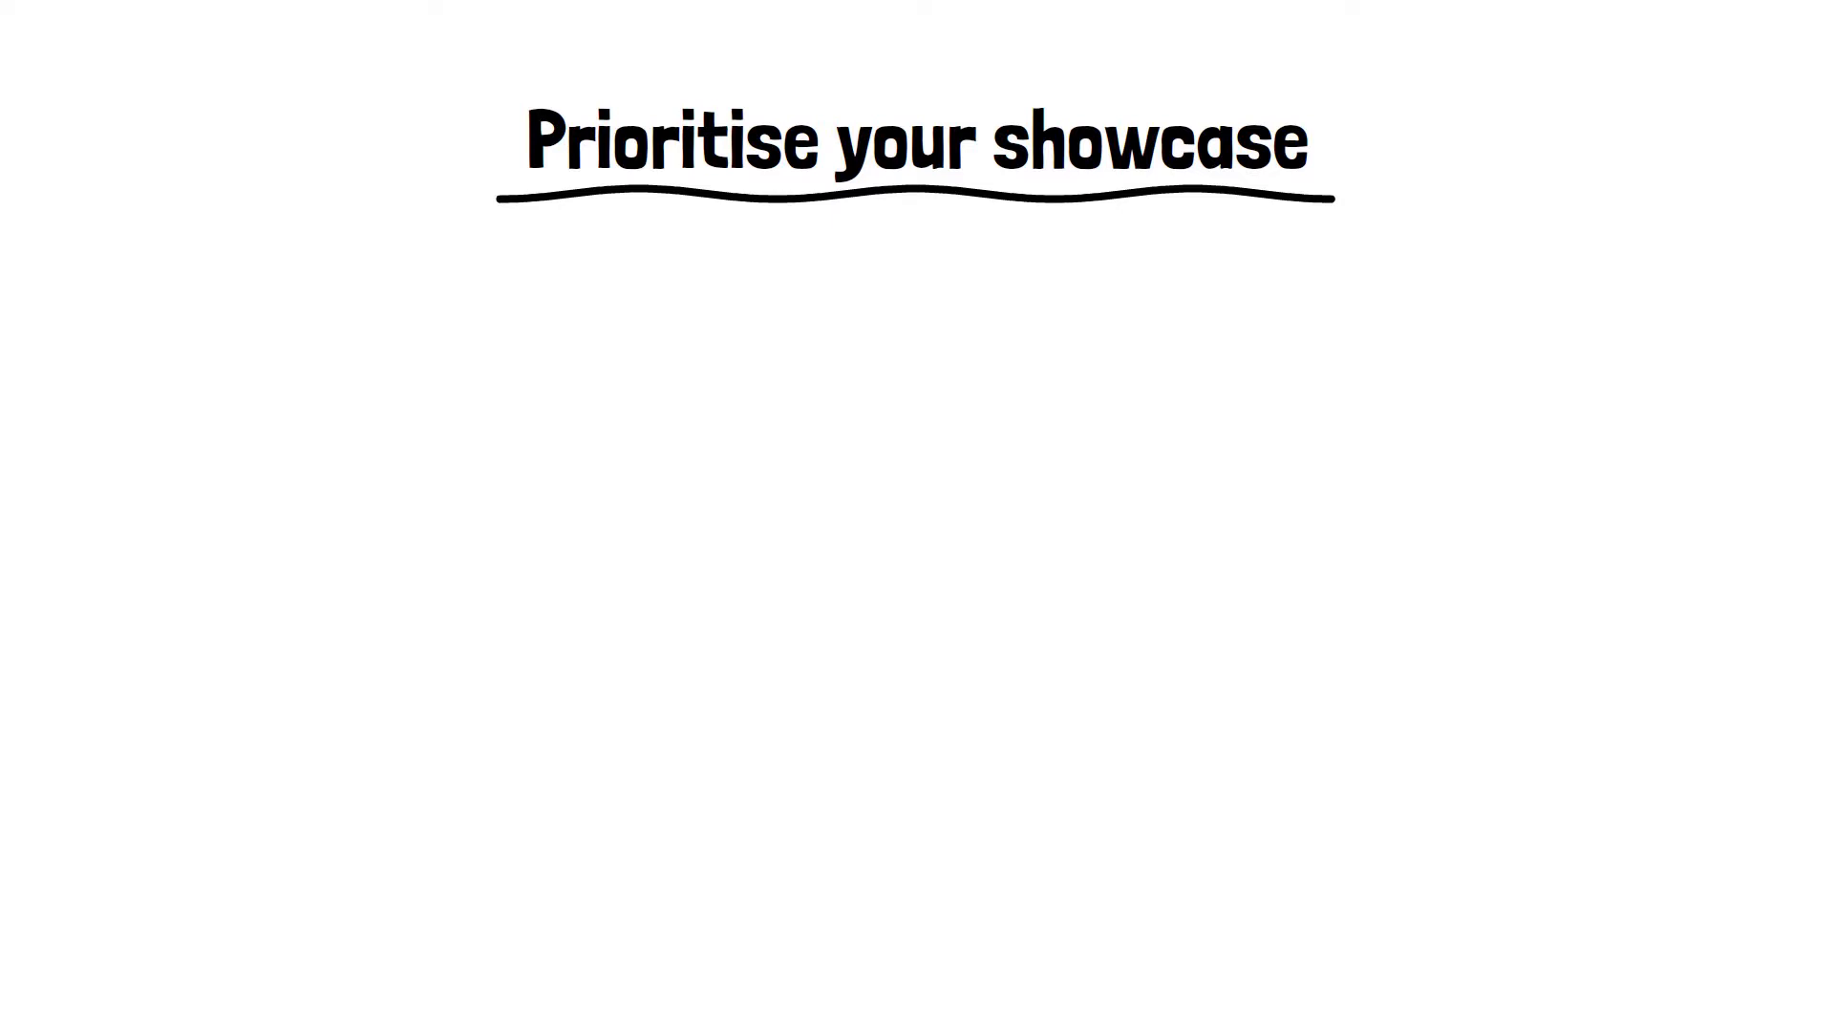
text(1) – Best MA)
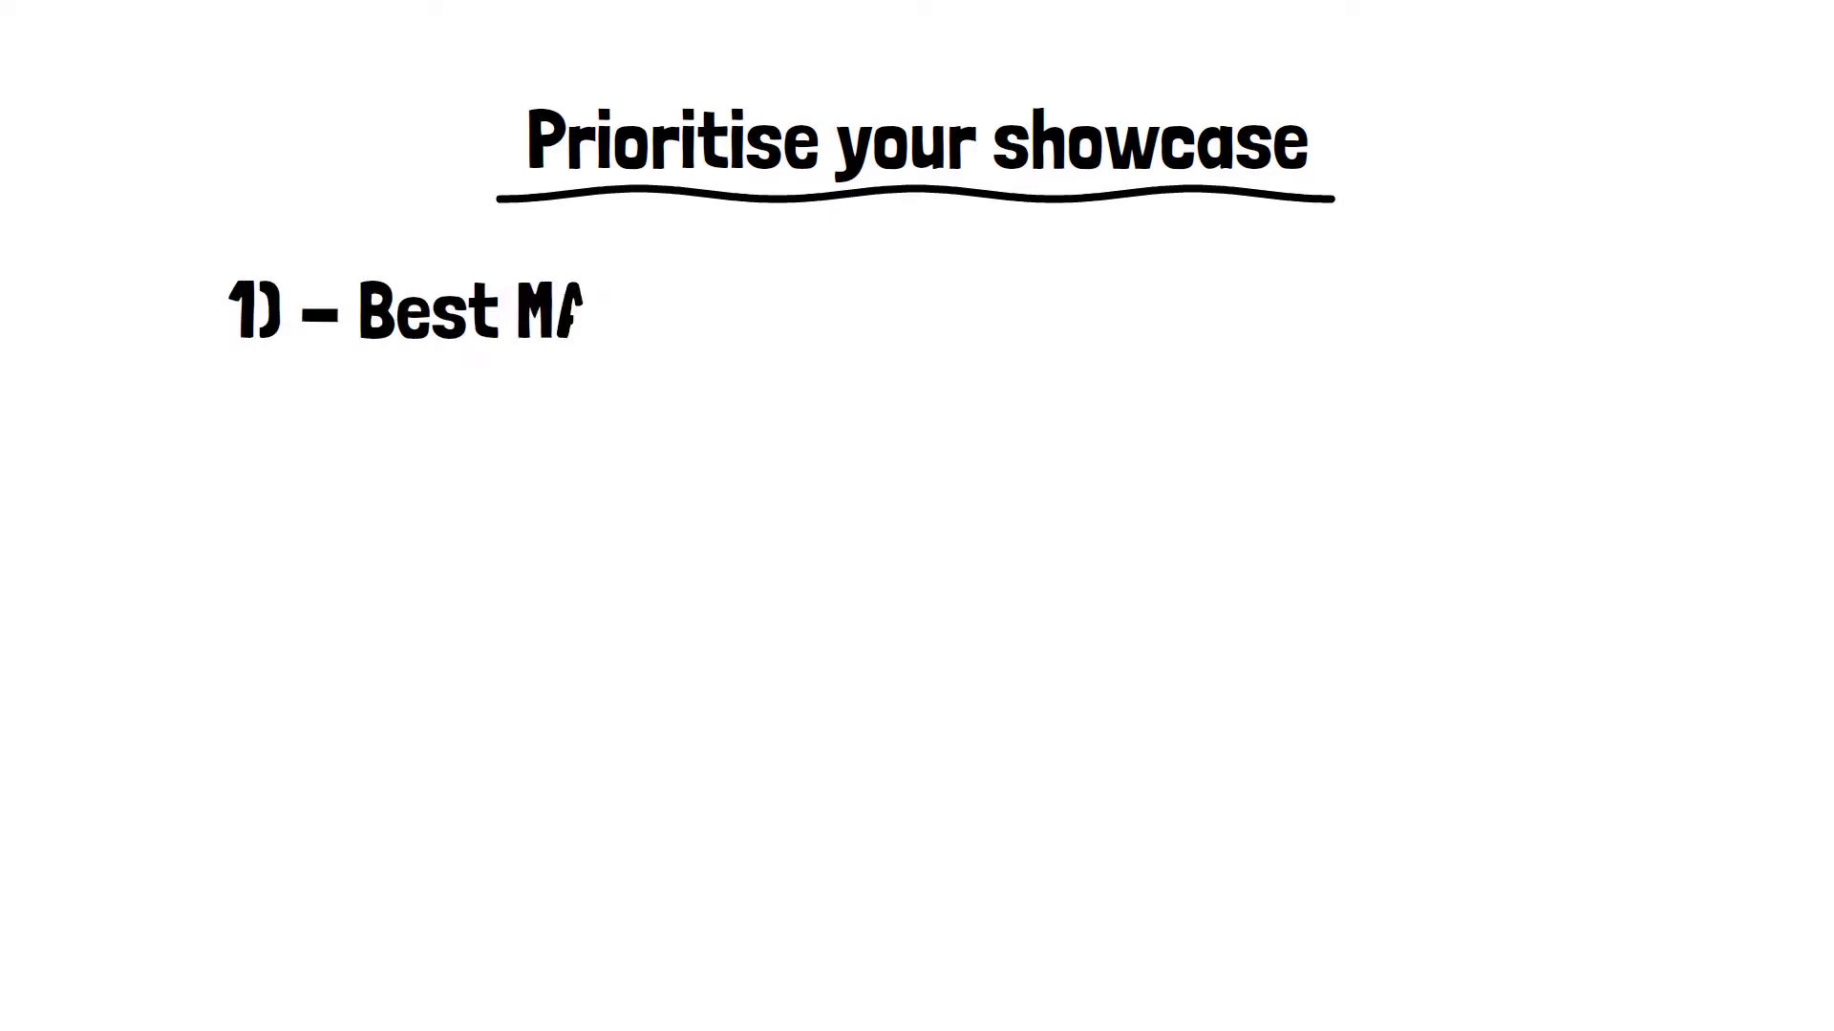
text(IN Feature)
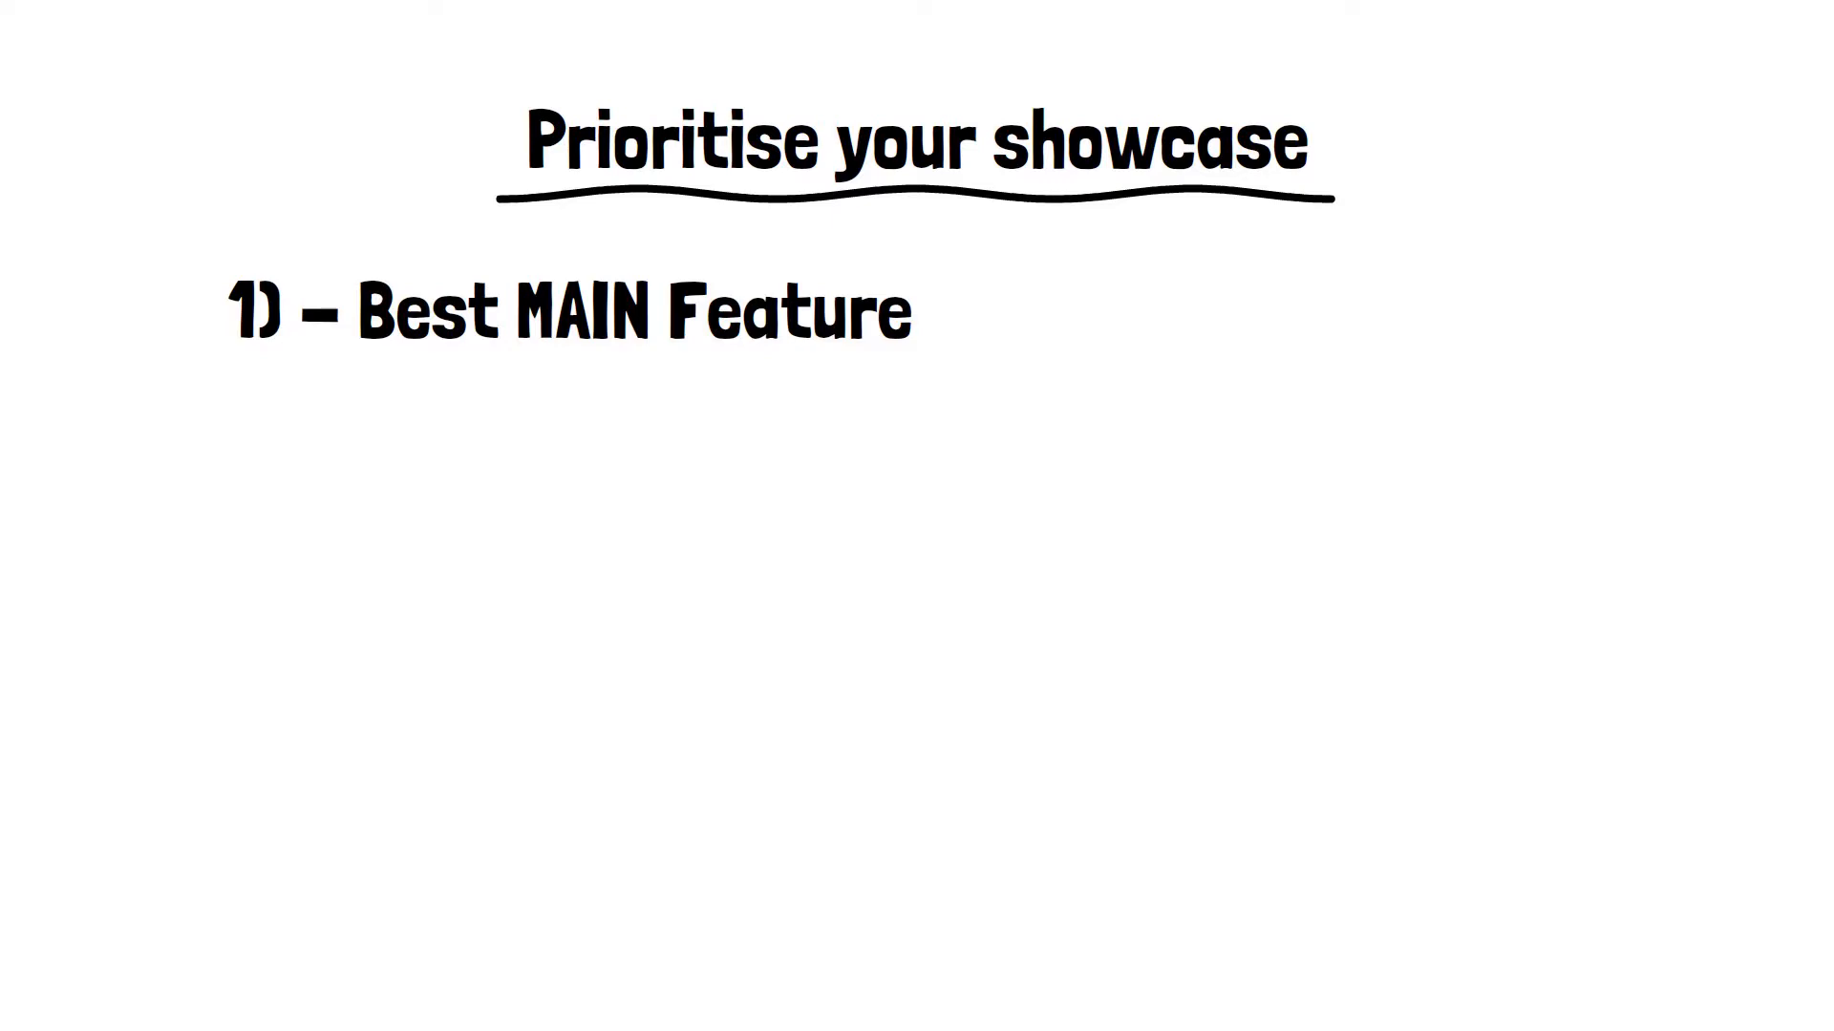
text(2) – Second L)
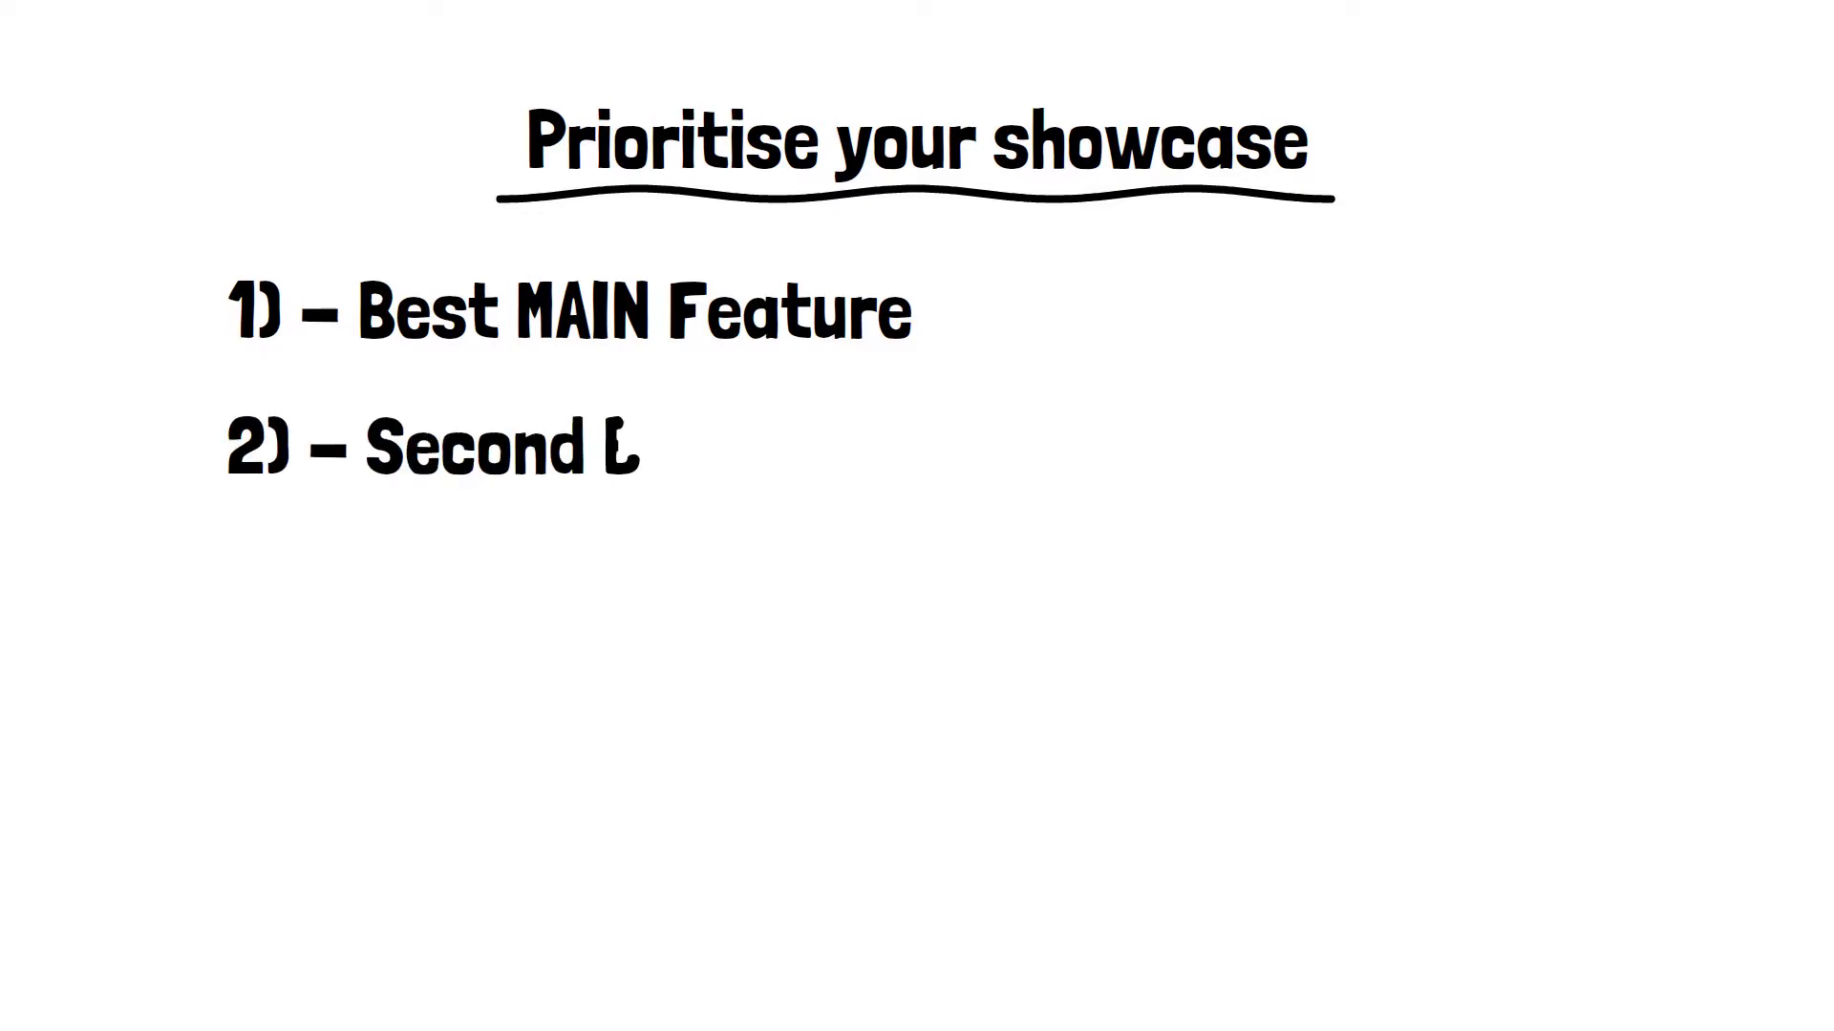
text(Best Feature)
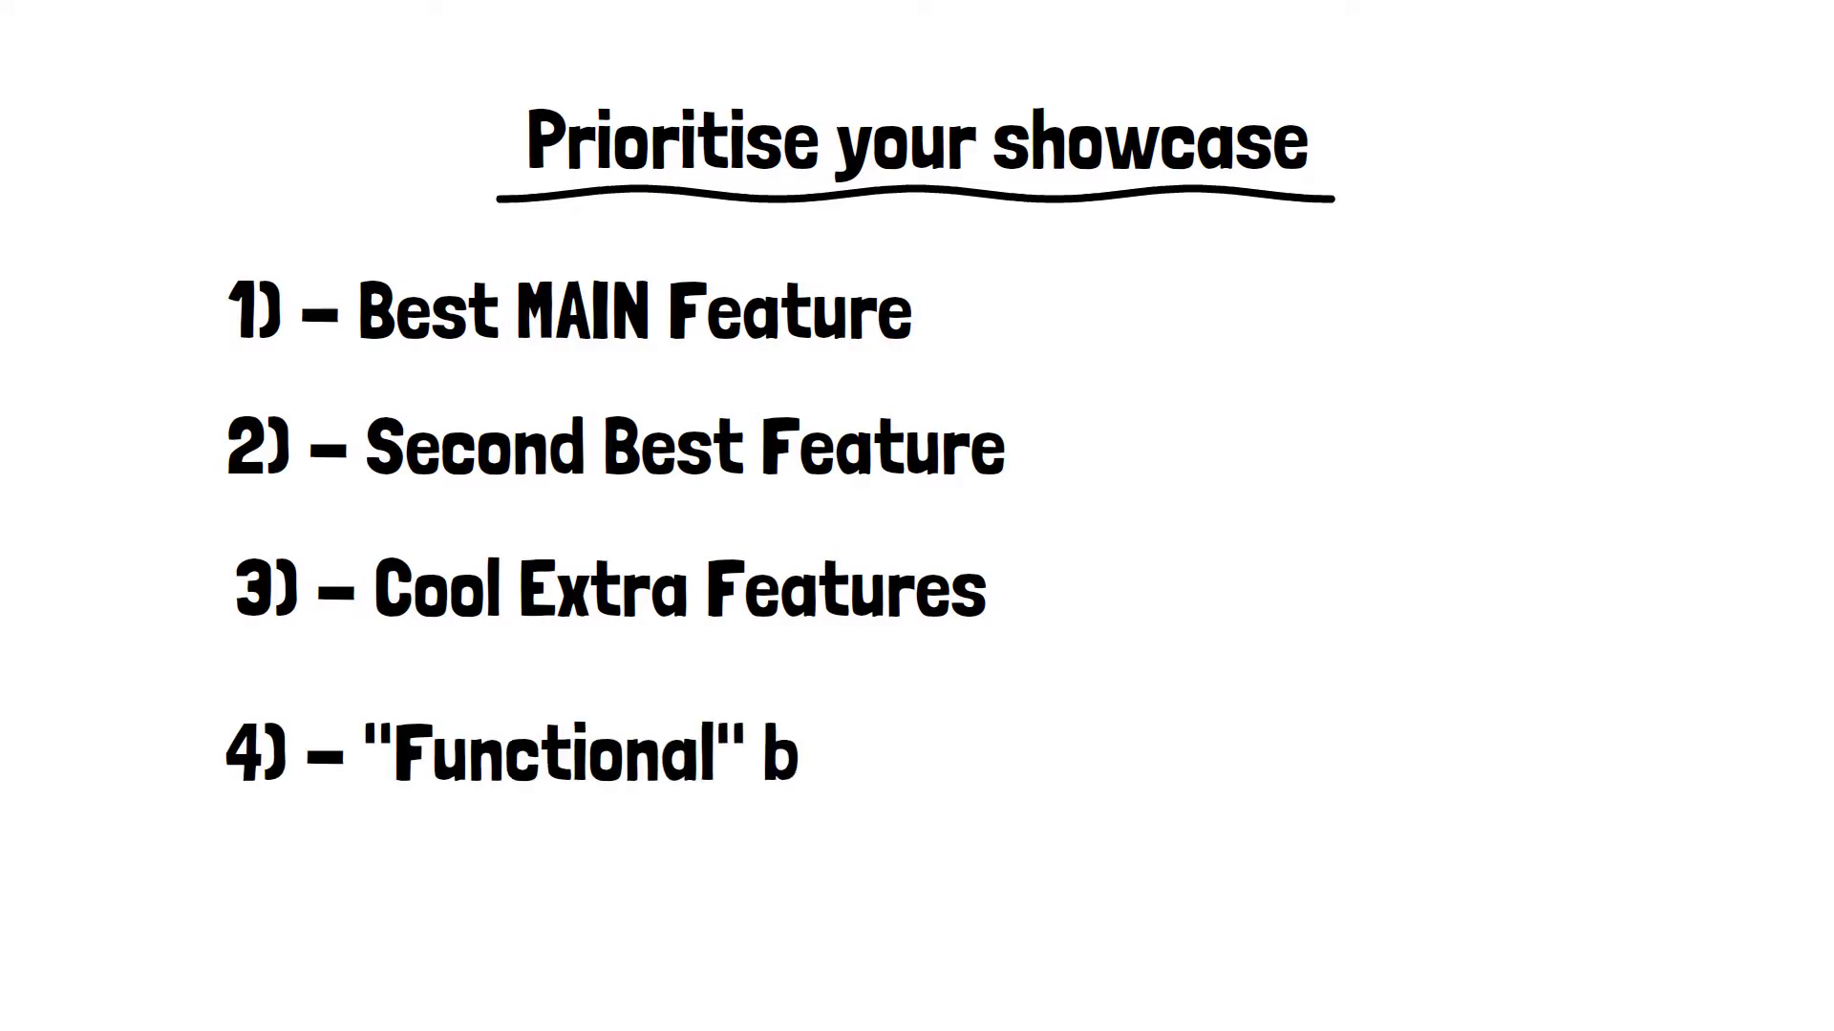
text(ut important features)
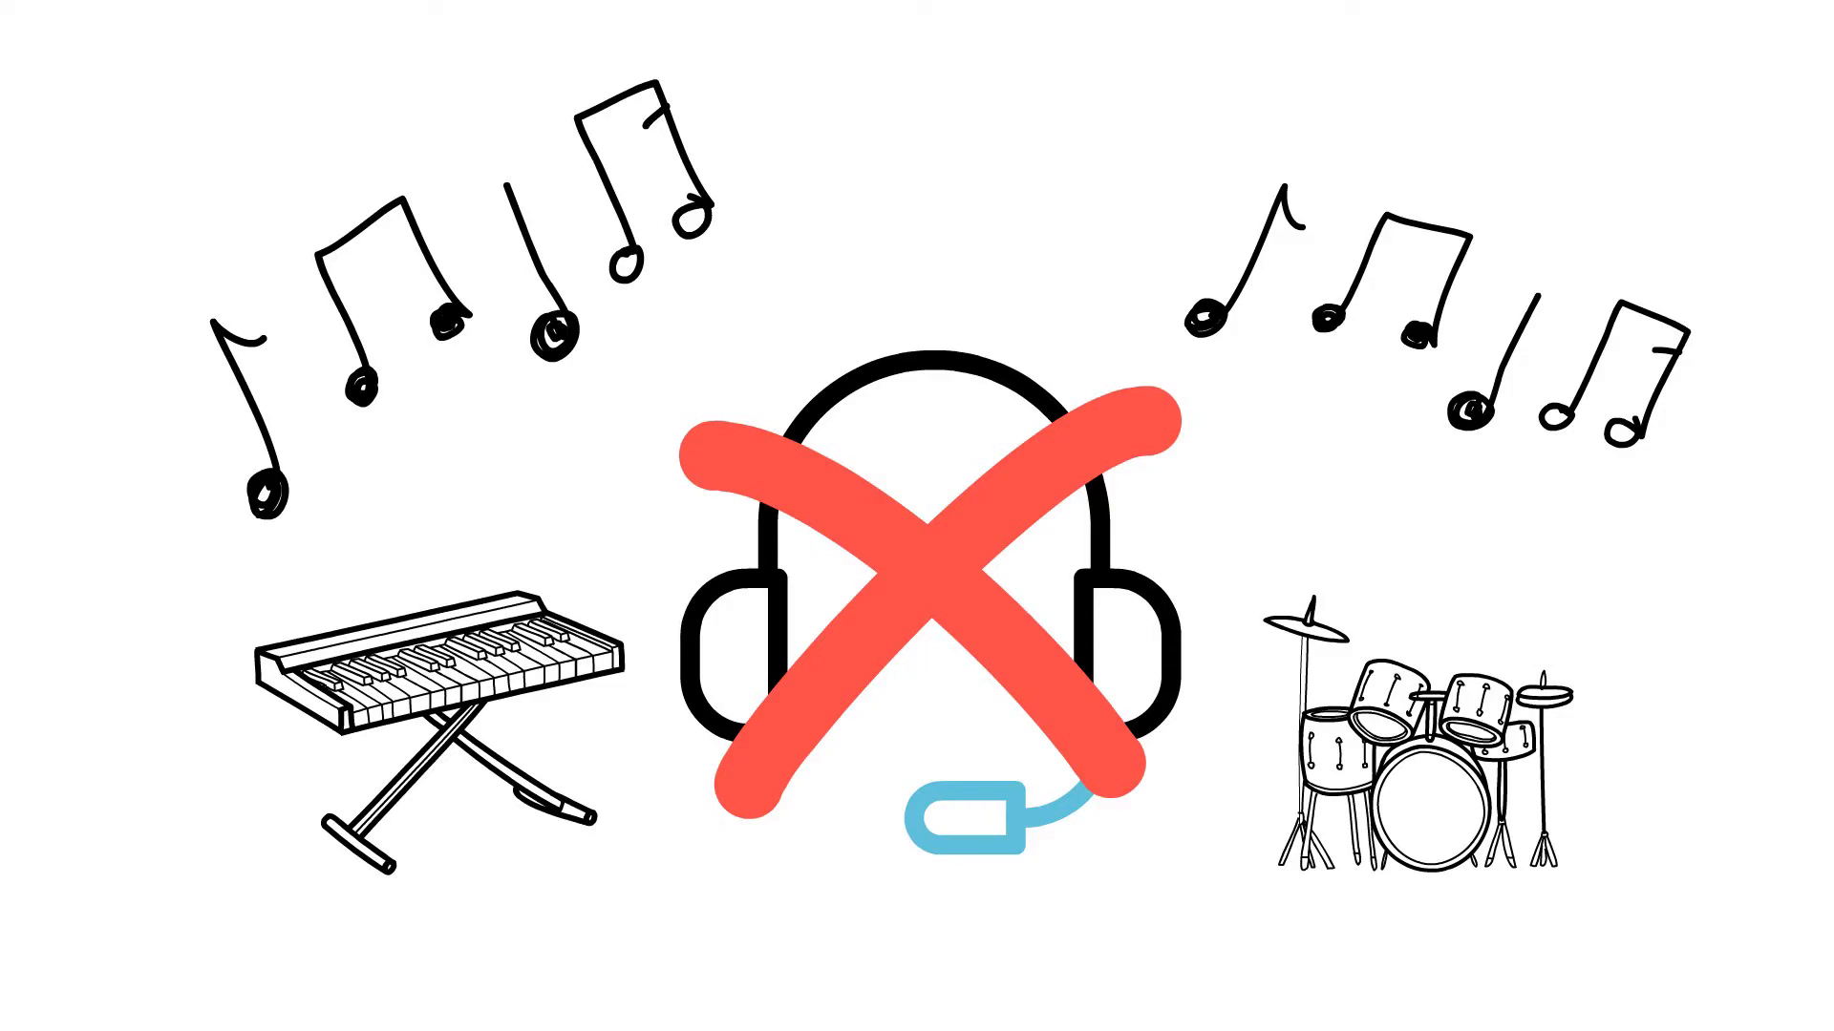
scroll(down, 3)
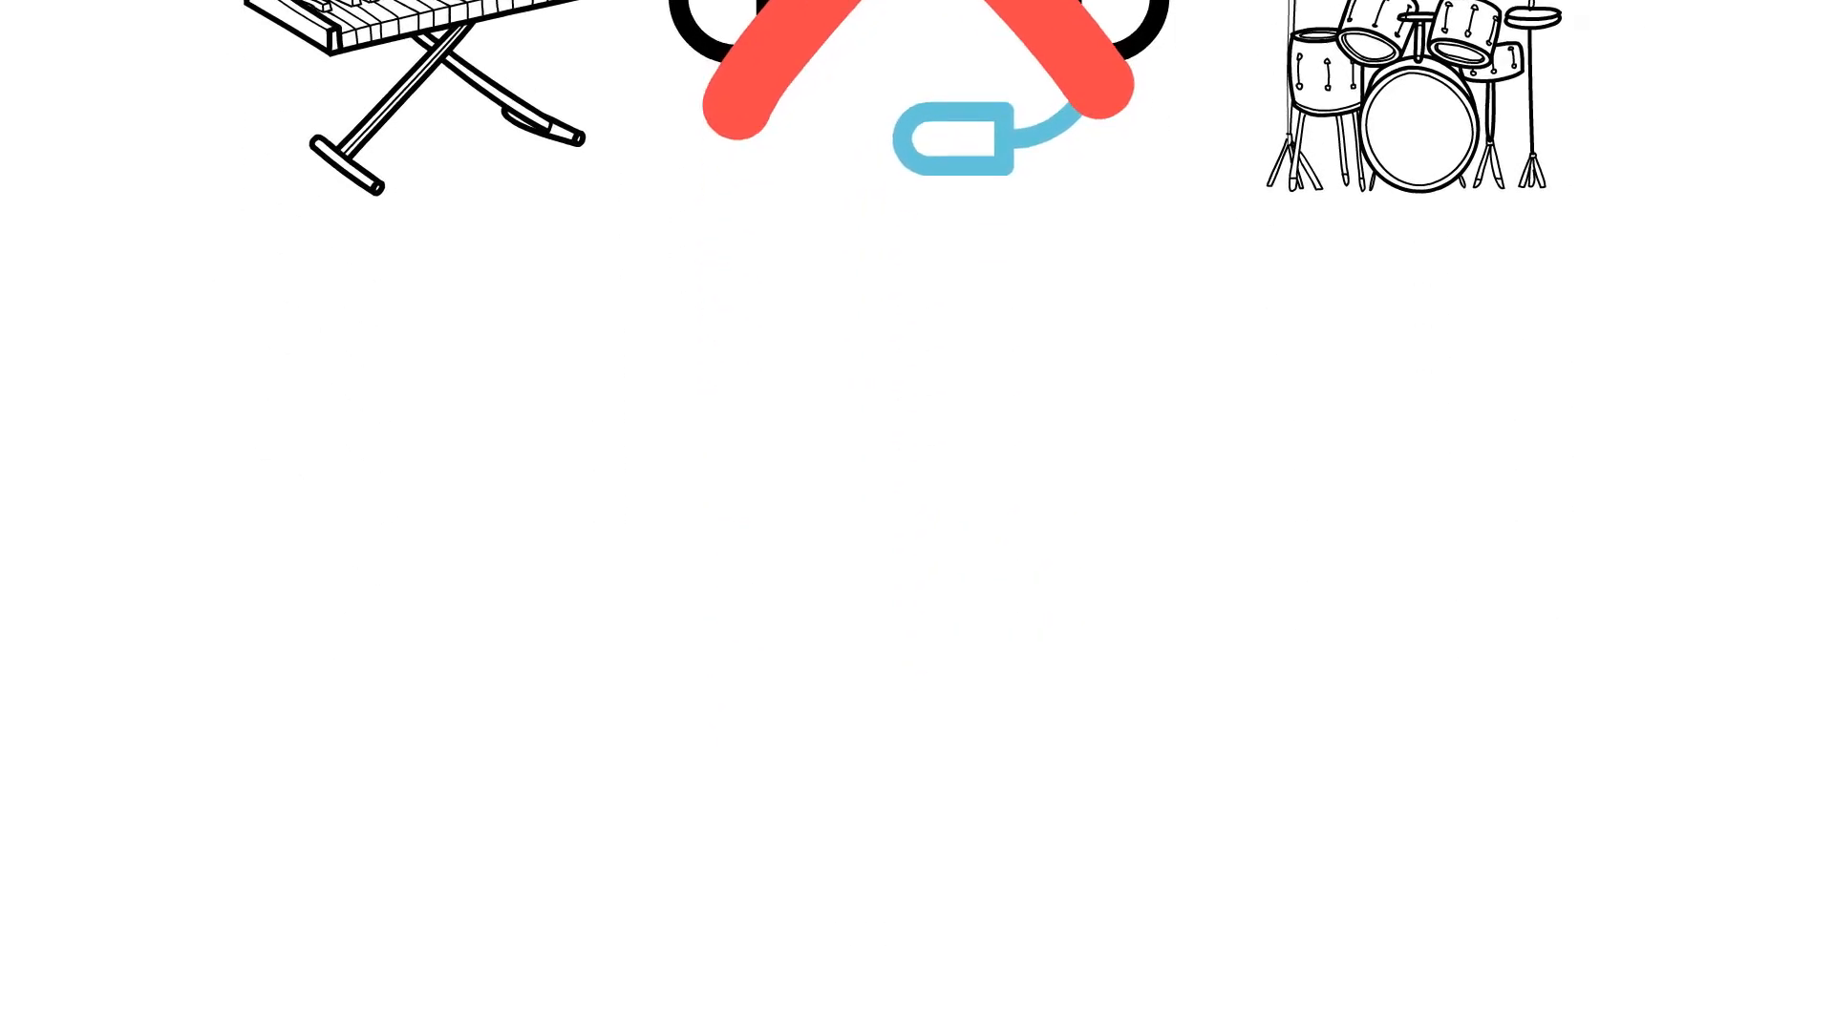